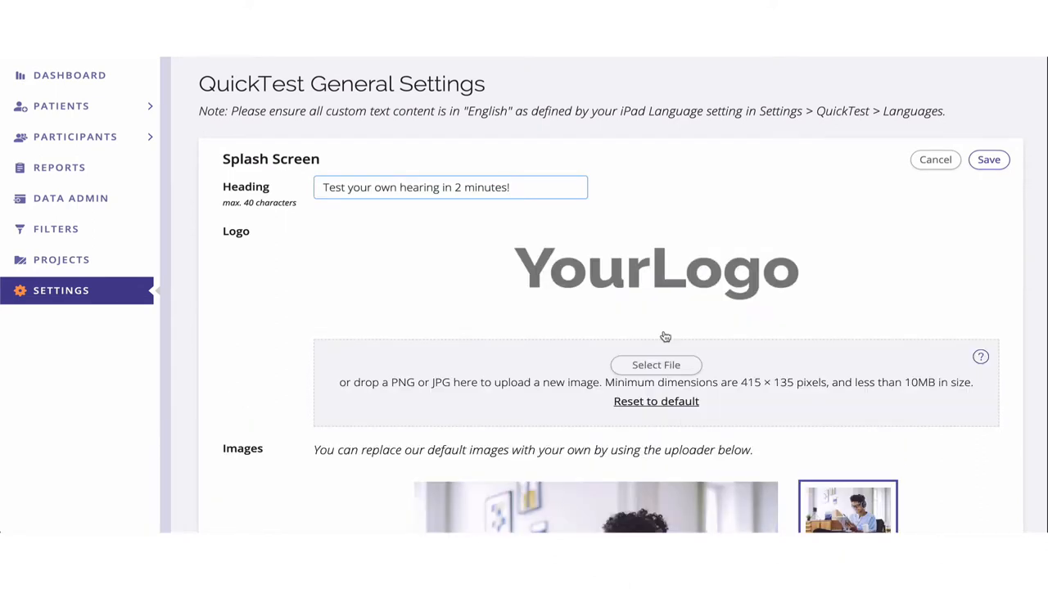
- Scroll through General Settings to review the splash screen heading and logo
{"action": "scroll", "scroll_direction": "down", "scroll_amount": 3}
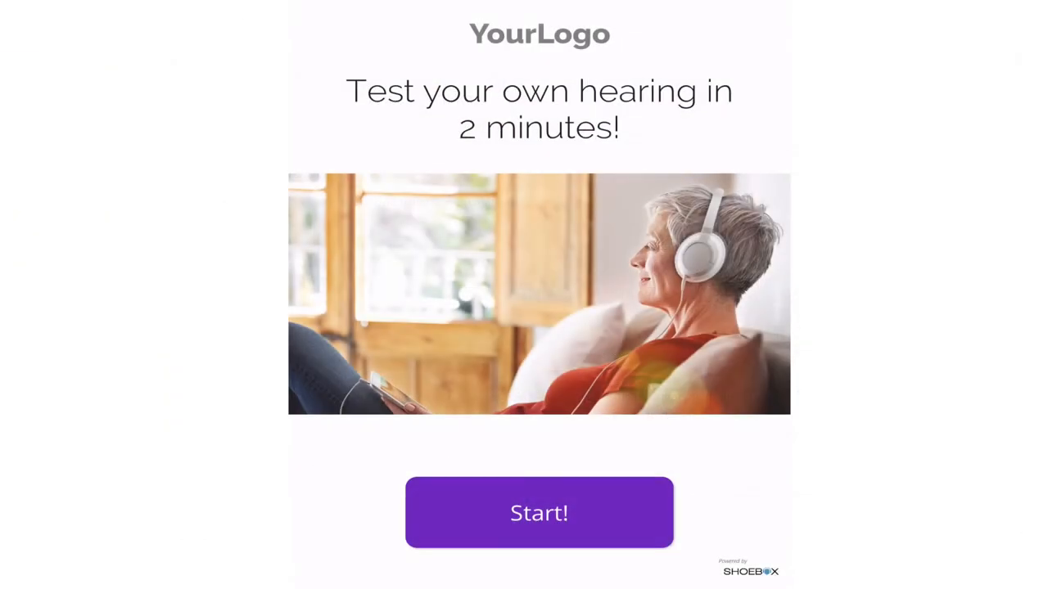
- Start the hearing test, enter the email 'johndoe@e…', and continue past starting volume and result categories
{"action": "left_click", "coordinate": [539, 513]}
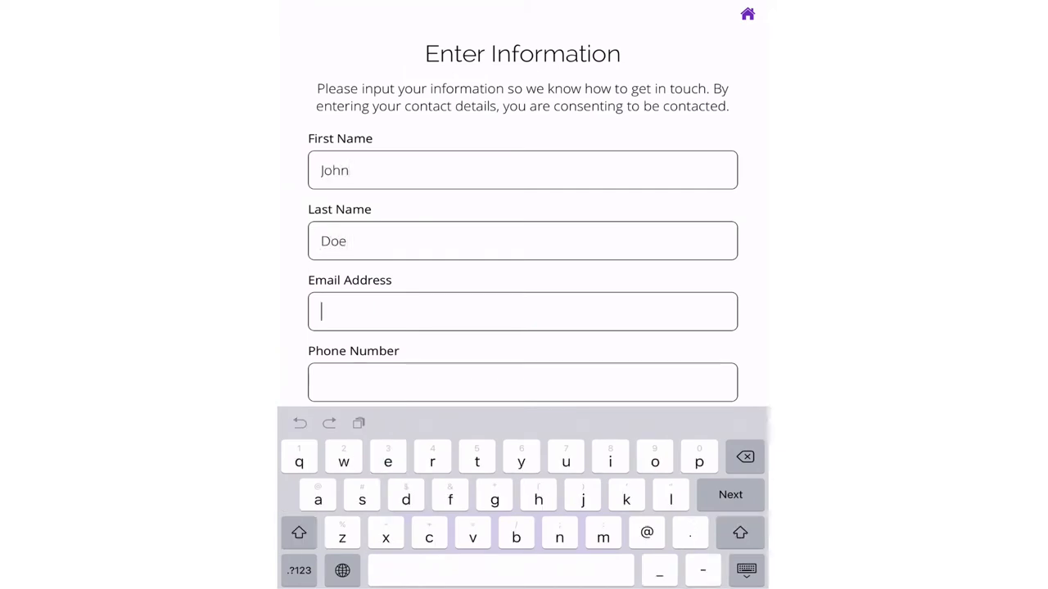
{"action": "type", "text": "johndoe@e"}
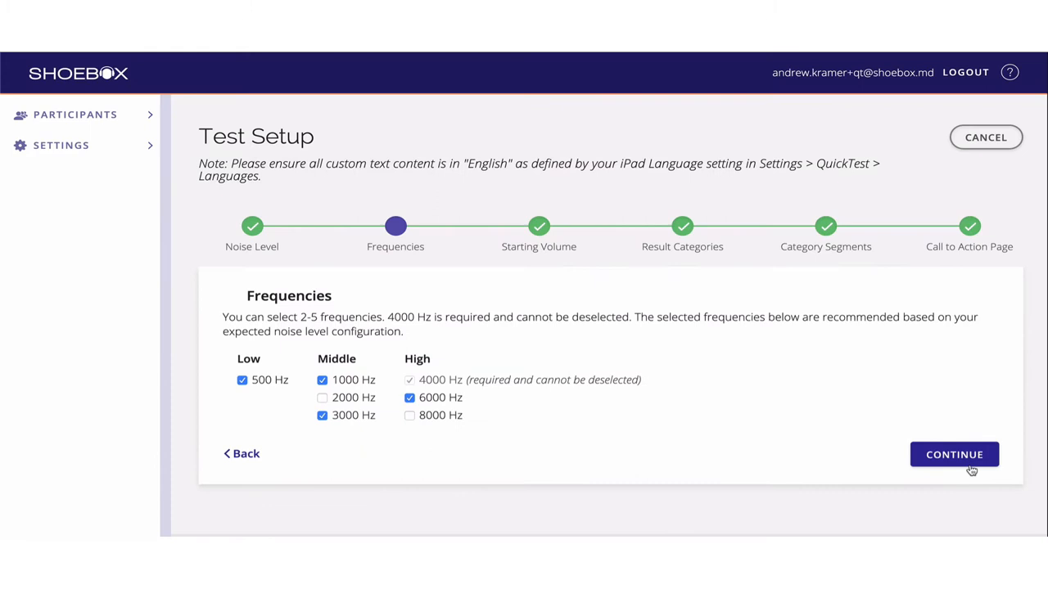
{"action": "left_click", "coordinate": [953, 454]}
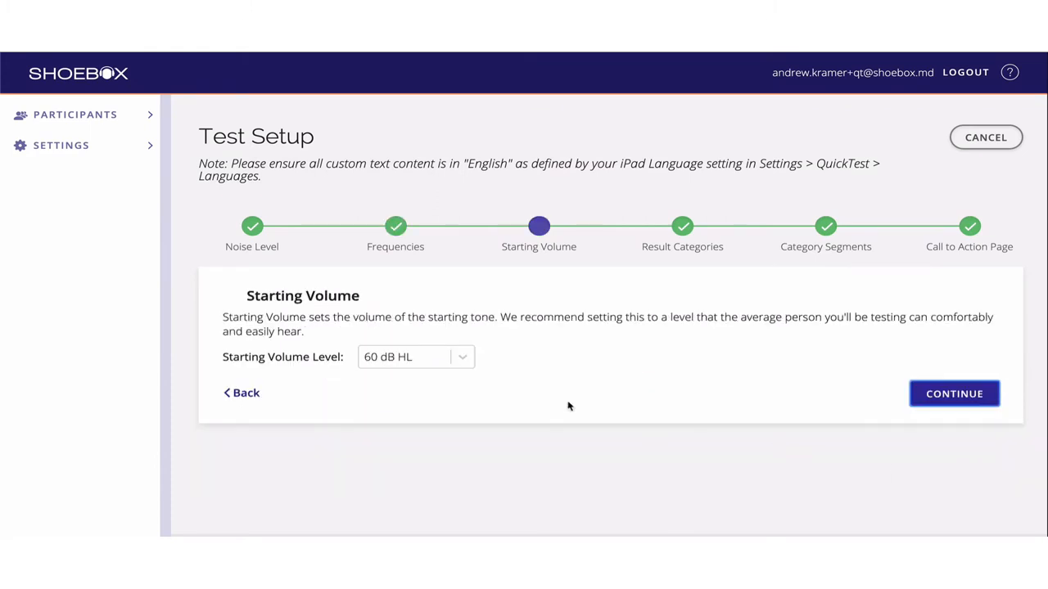
{"action": "left_click", "coordinate": [415, 357]}
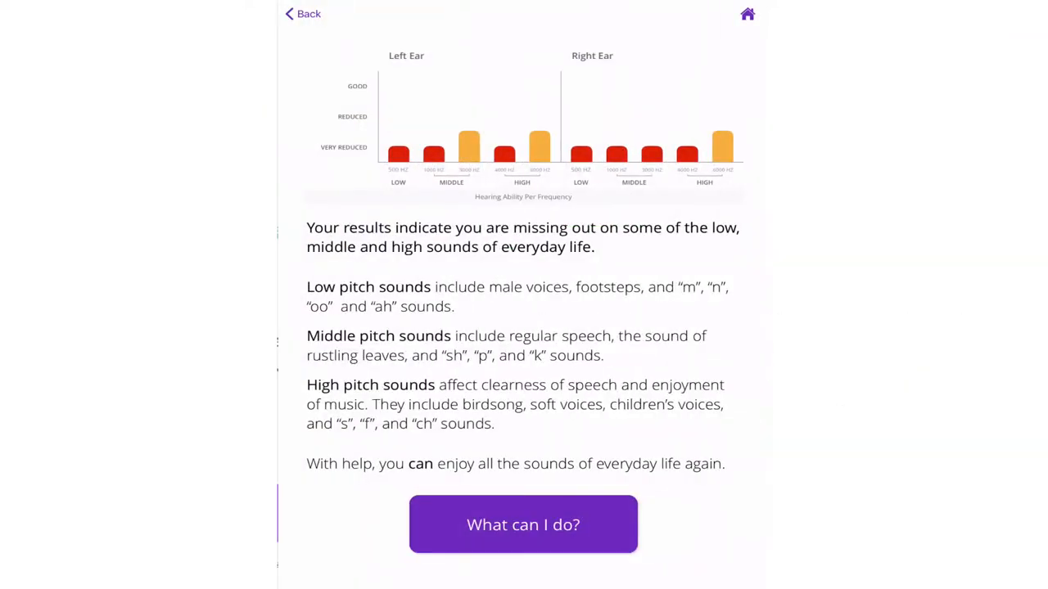
- Request an appointment booking through the results' 'What can I do?' options
{"action": "left_click", "coordinate": [522, 524]}
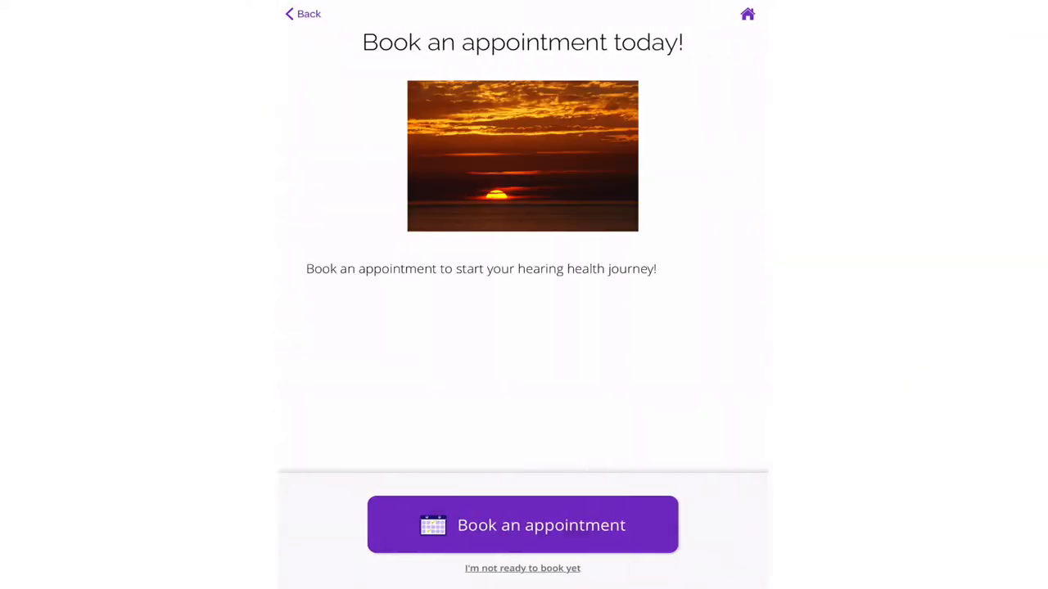
{"action": "left_click", "coordinate": [522, 524]}
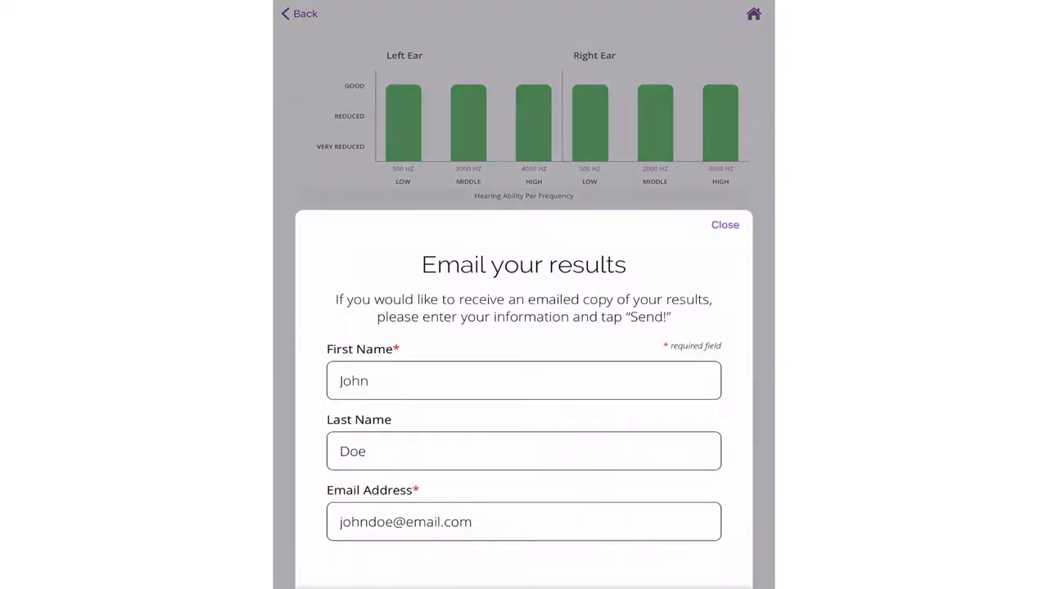
{"action": "scroll", "scroll_direction": "down", "scroll_amount": 3}
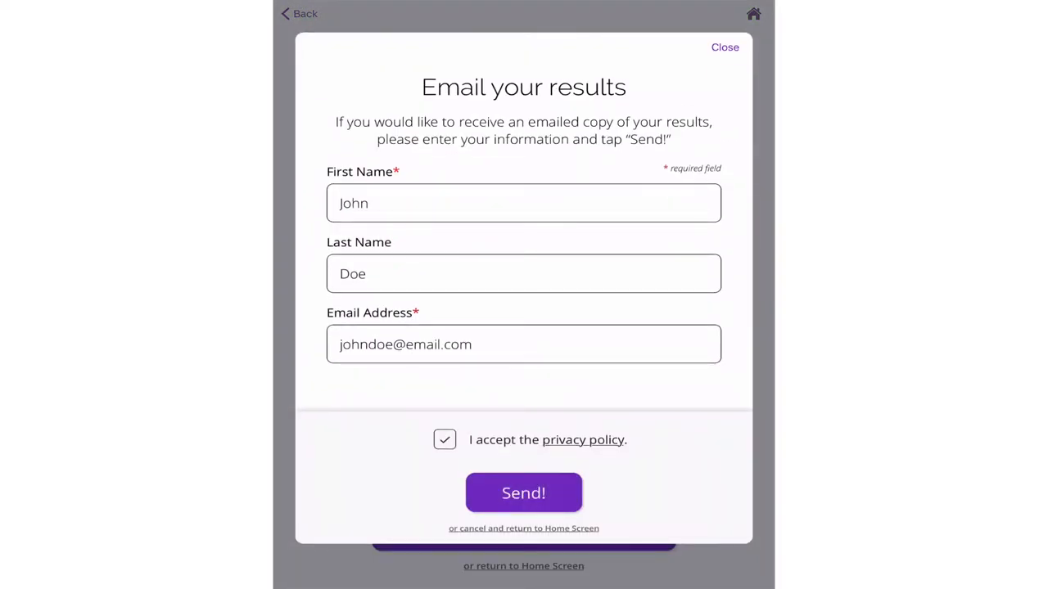
- Email the results, return home, and open the participant's 2020-03-10 record in the portal
{"action": "left_click", "coordinate": [523, 493]}
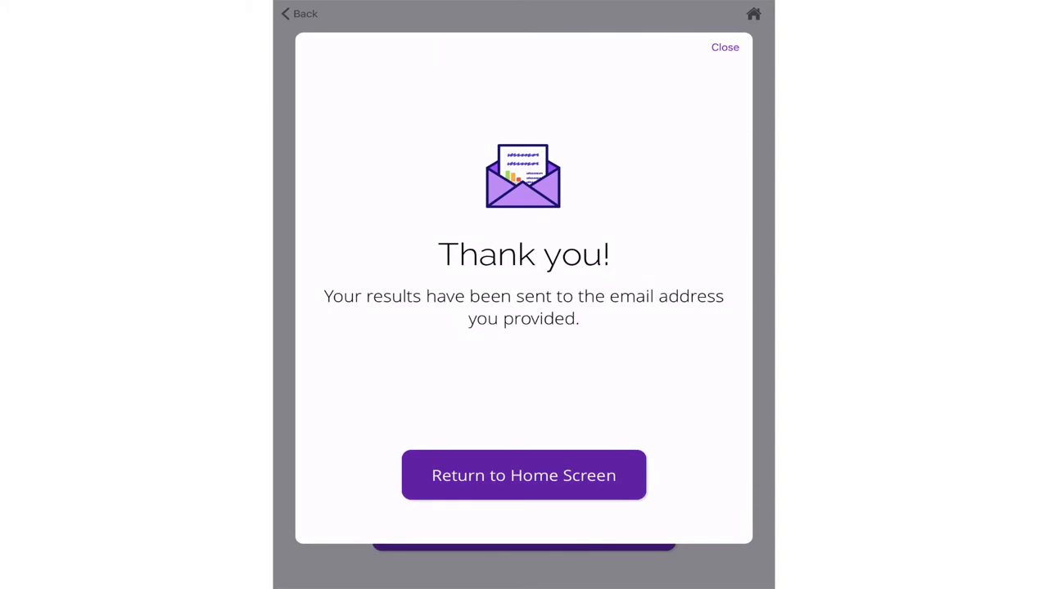
{"action": "left_click", "coordinate": [523, 475]}
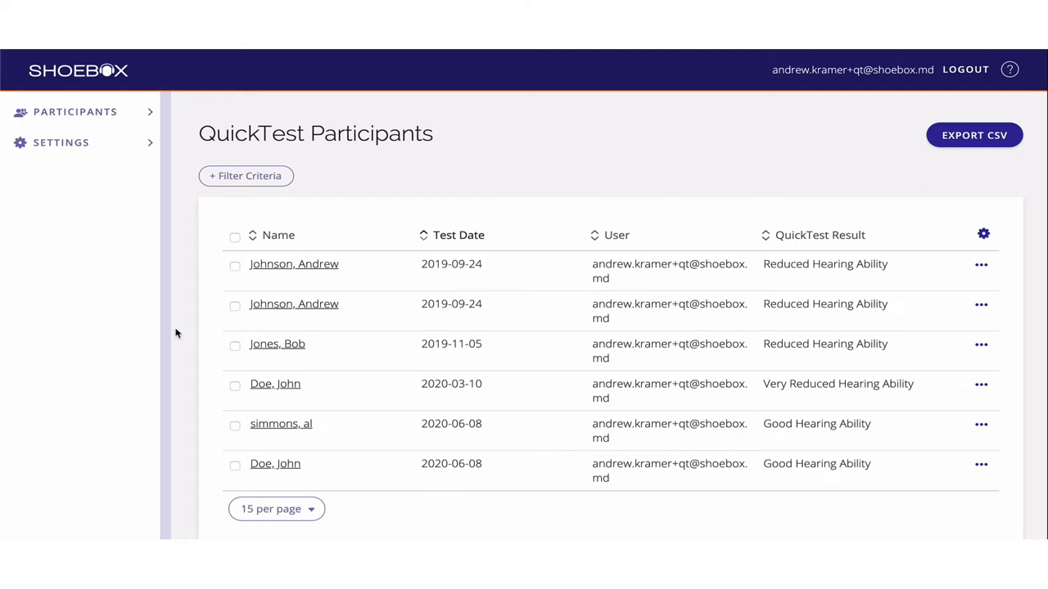
{"action": "mouse_move", "coordinate": [275, 390]}
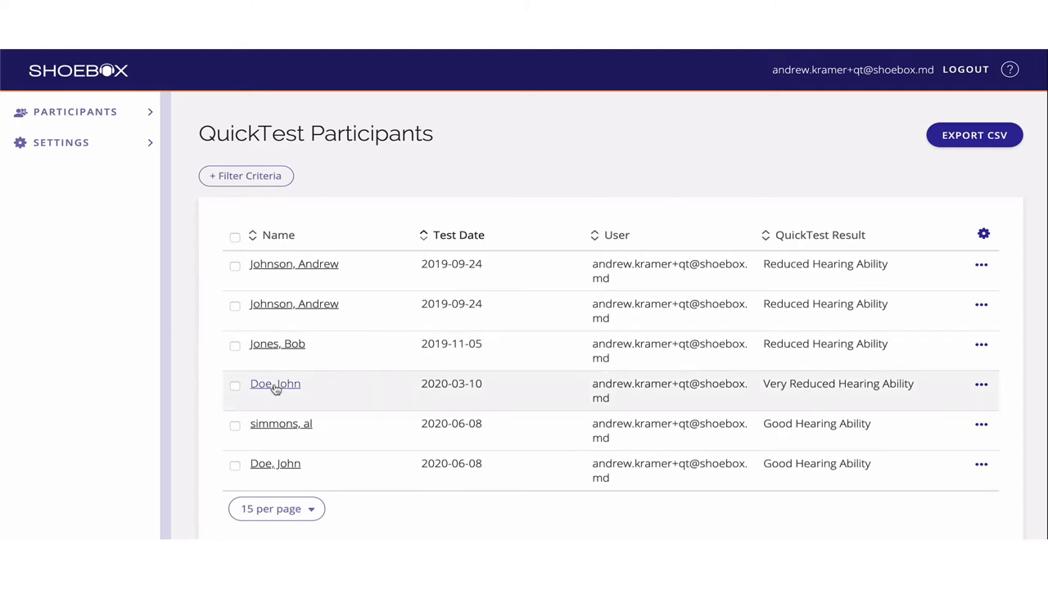
{"action": "left_click", "coordinate": [275, 383]}
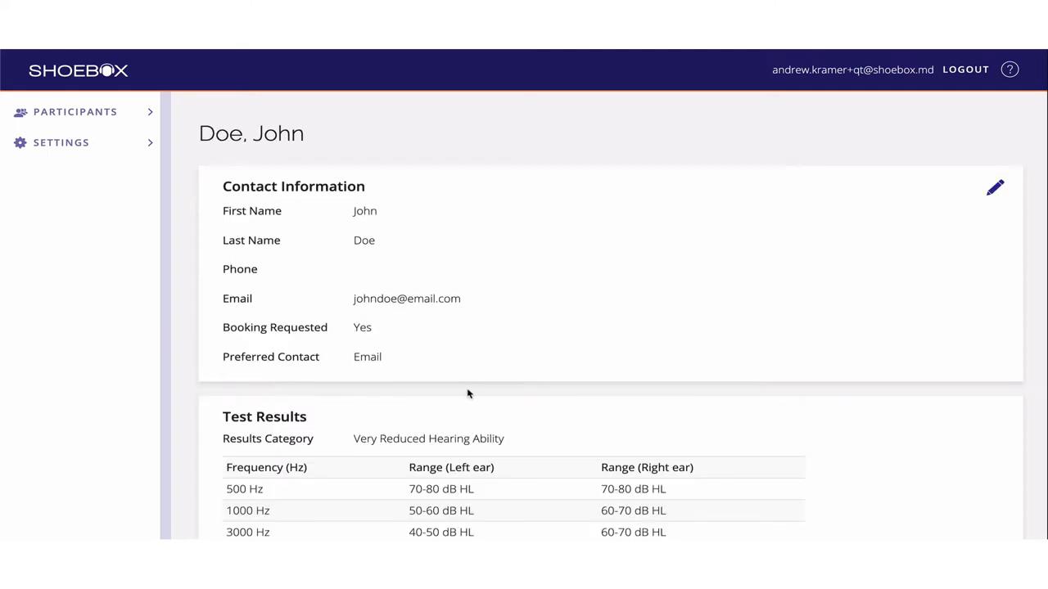
{"action": "scroll", "scroll_direction": "down", "scroll_amount": 3}
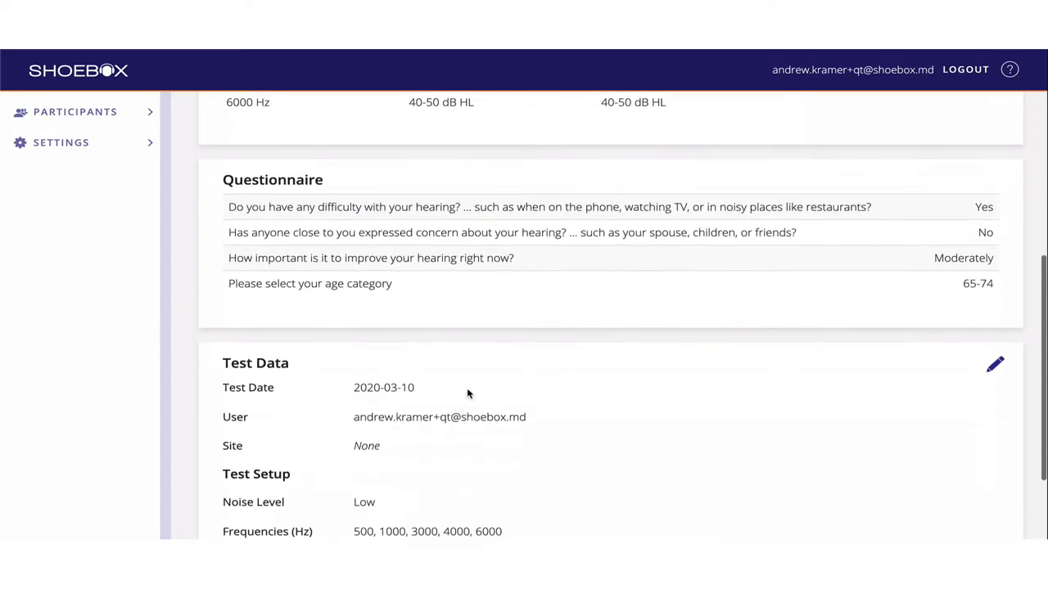
{"action": "scroll", "scroll_direction": "down", "scroll_amount": 3}
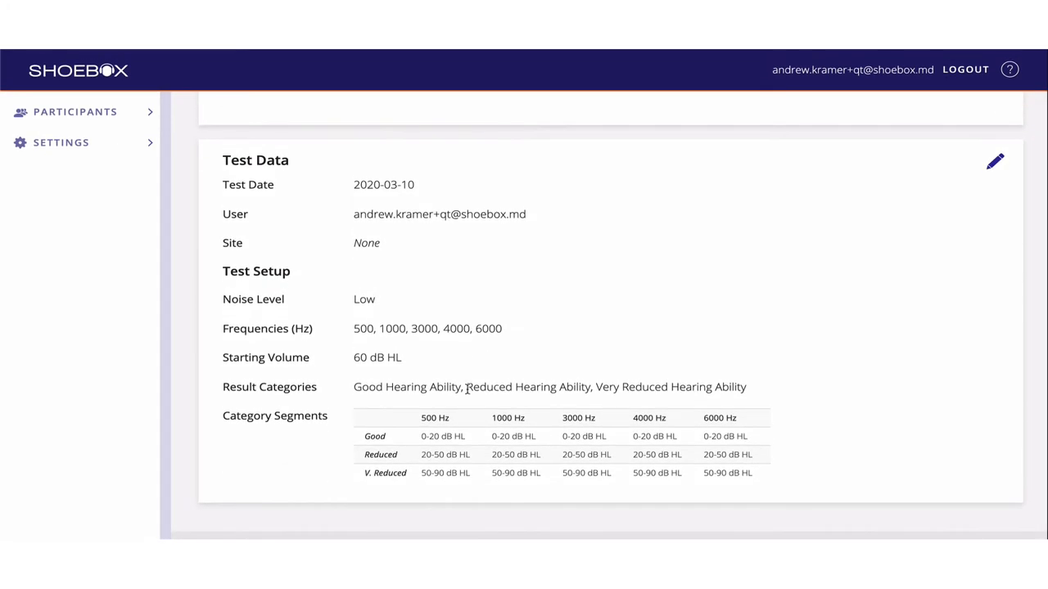
{"action": "scroll", "scroll_direction": "up", "scroll_amount": 3}
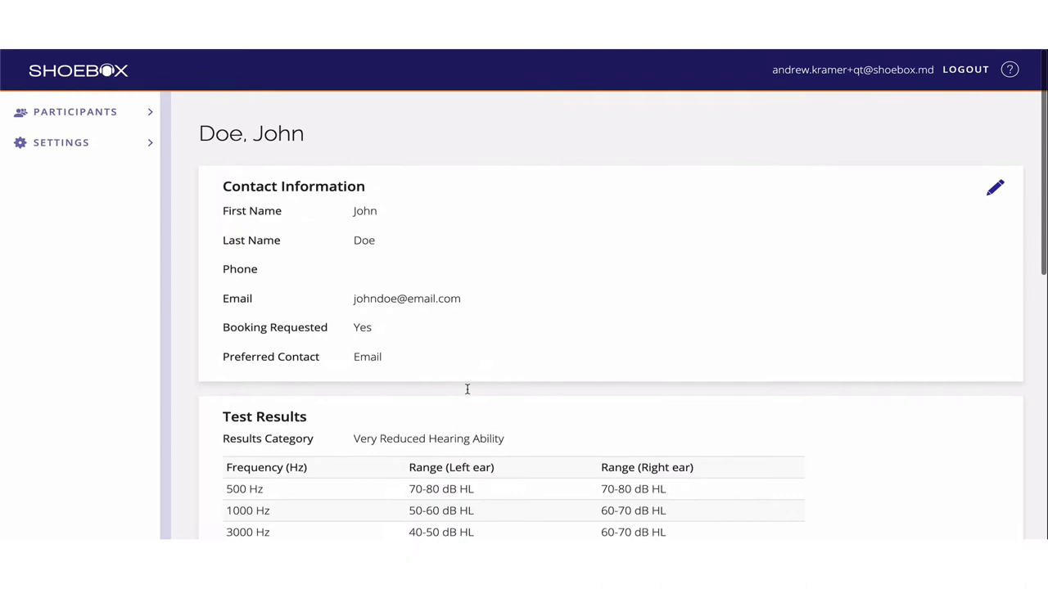